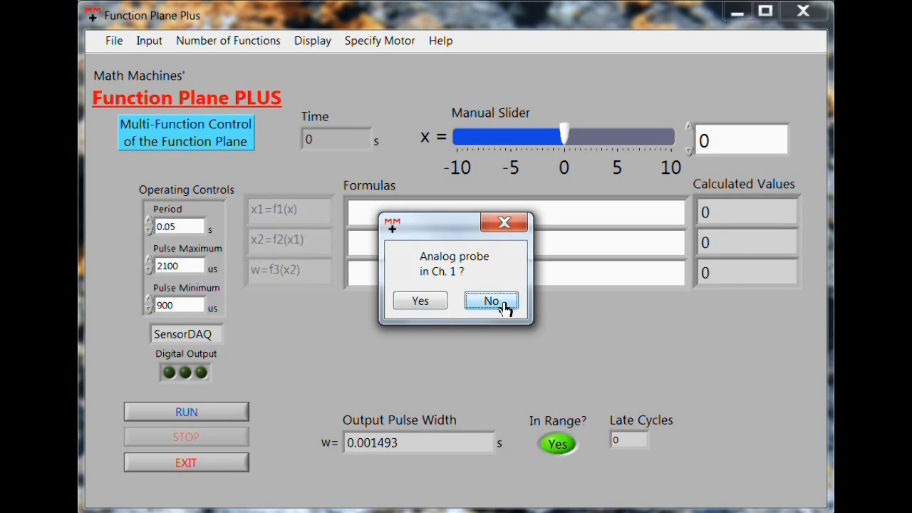
Step: Answer No to the 'Analog probe in Ch. 1?' startup question
{"action": "left_click", "coordinate": [491, 300]}
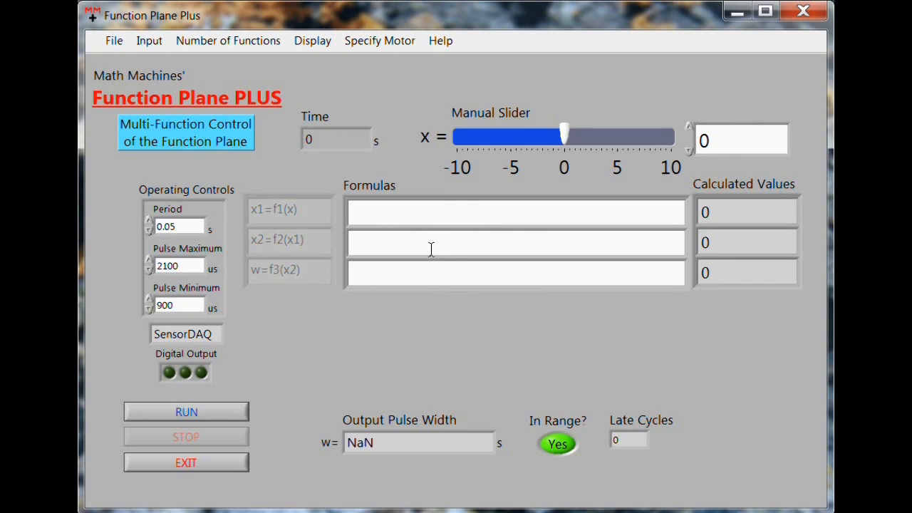
{"action": "mouse_move", "coordinate": [320, 192]}
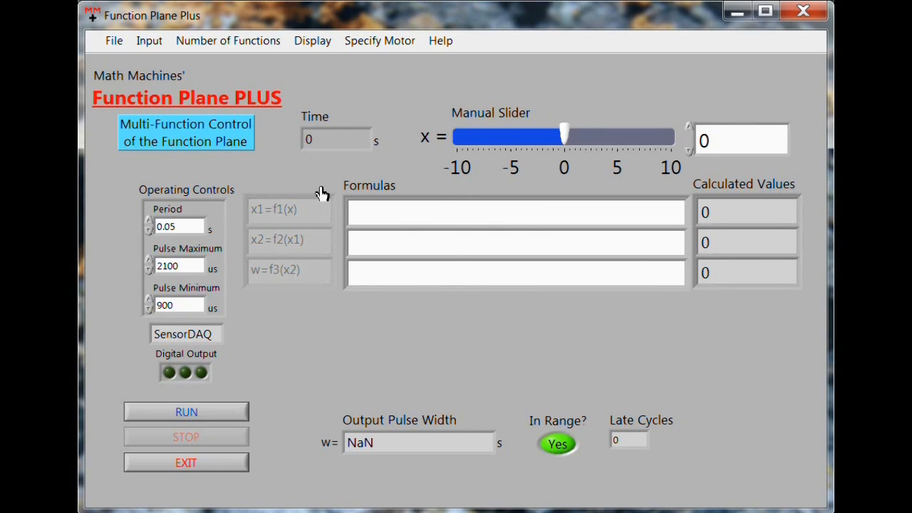
{"action": "mouse_move", "coordinate": [758, 67]}
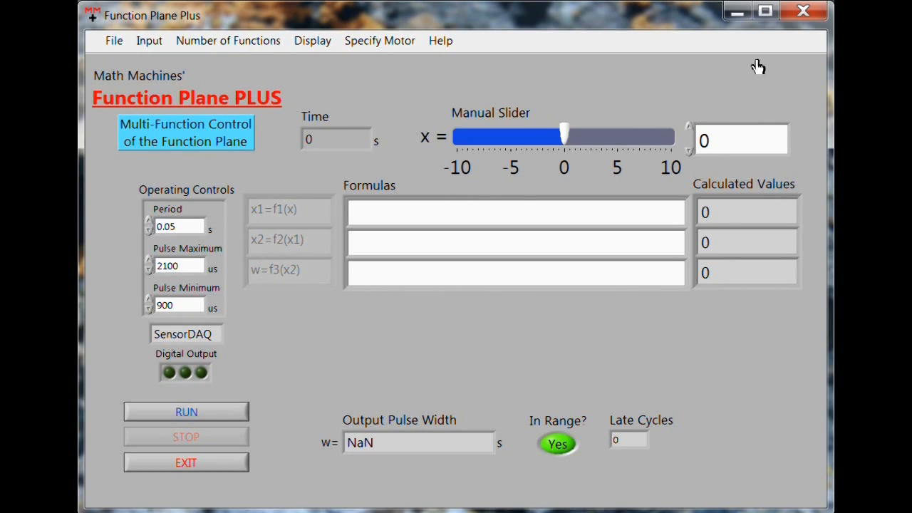
{"action": "mouse_move", "coordinate": [769, 80]}
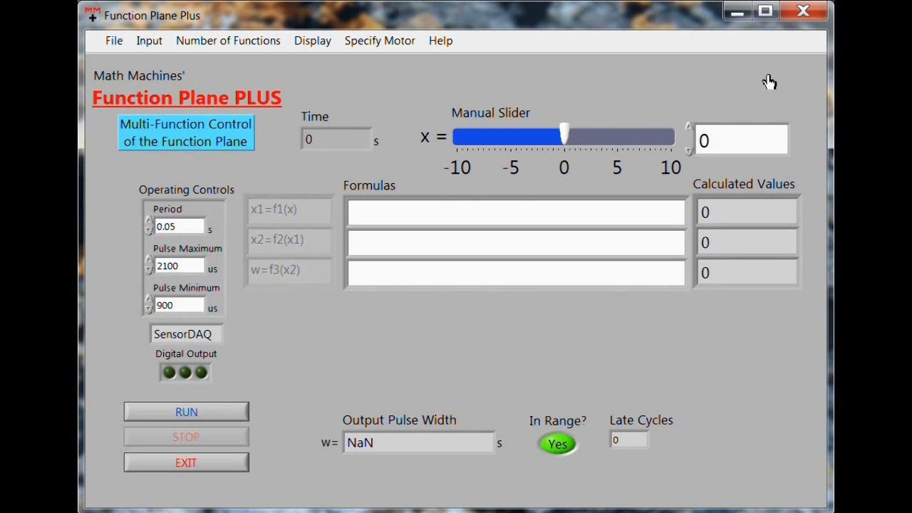
{"action": "mouse_move", "coordinate": [752, 317]}
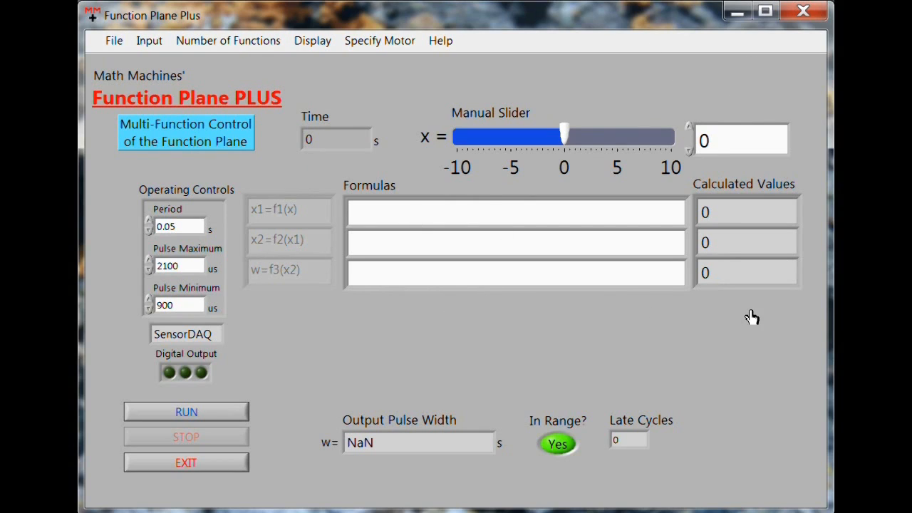
{"action": "mouse_move", "coordinate": [767, 359]}
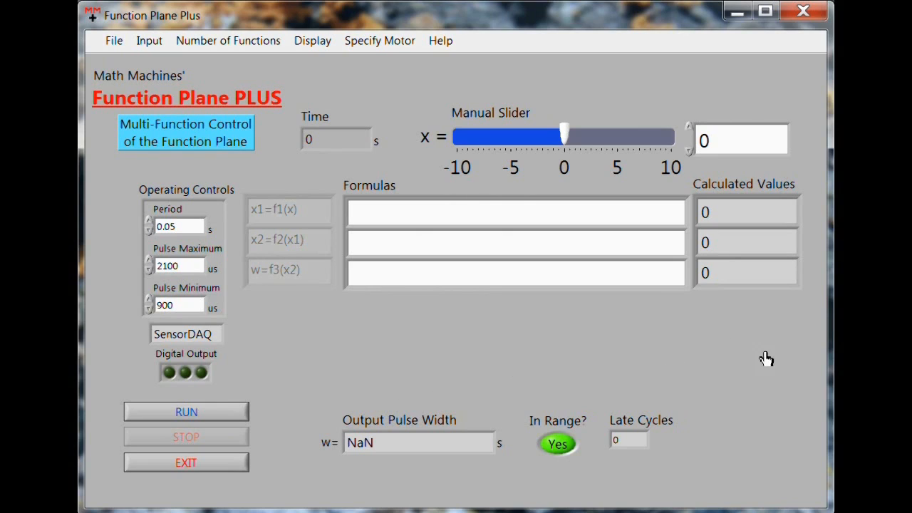
{"action": "mouse_move", "coordinate": [437, 54]}
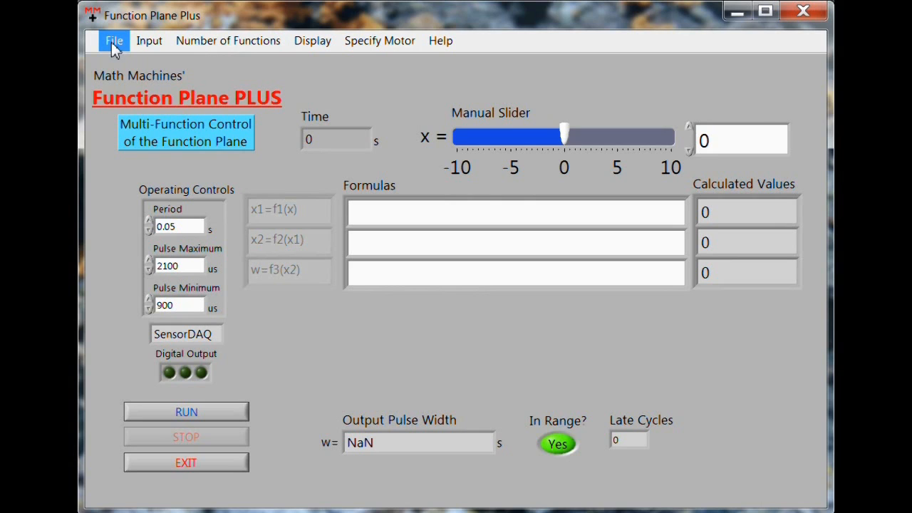
Step: Load the Earthquake activity setup file from FP_PlusActivitySetupFiles via Load Activity File
{"action": "left_click", "coordinate": [114, 40]}
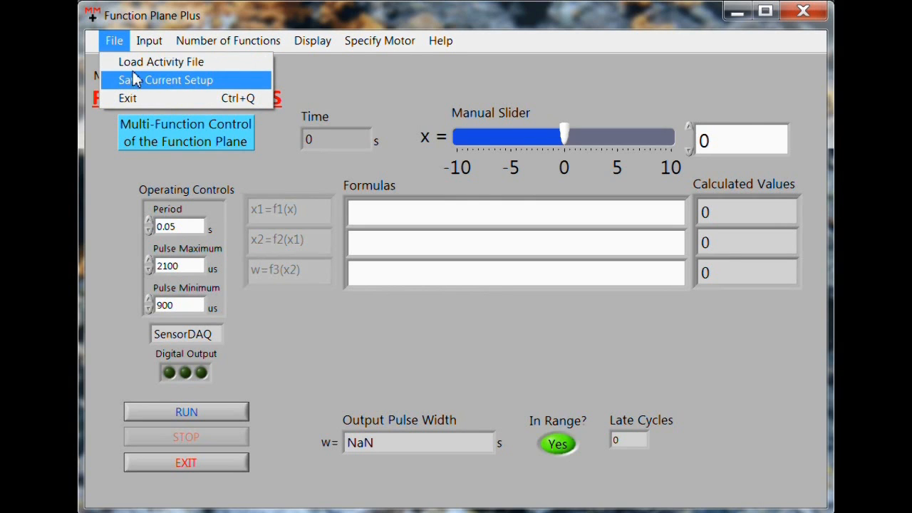
{"action": "left_click", "coordinate": [160, 61]}
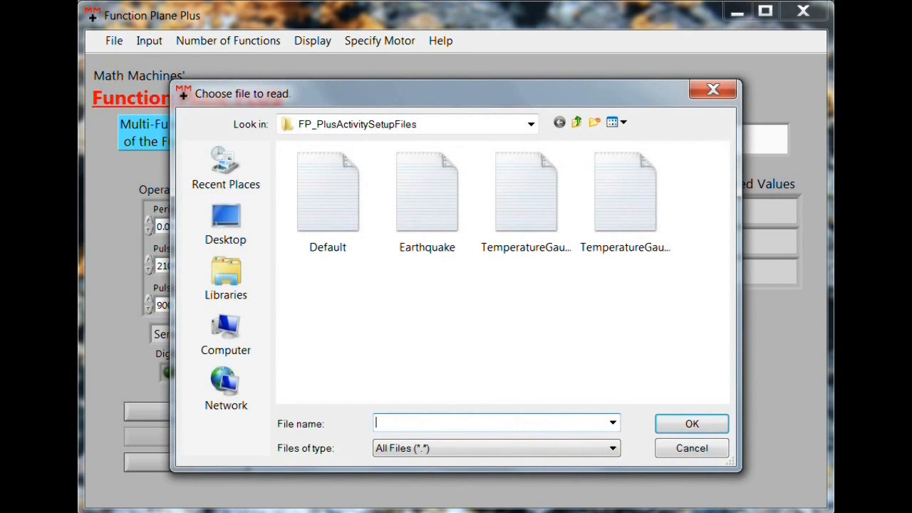
{"action": "left_click", "coordinate": [427, 199]}
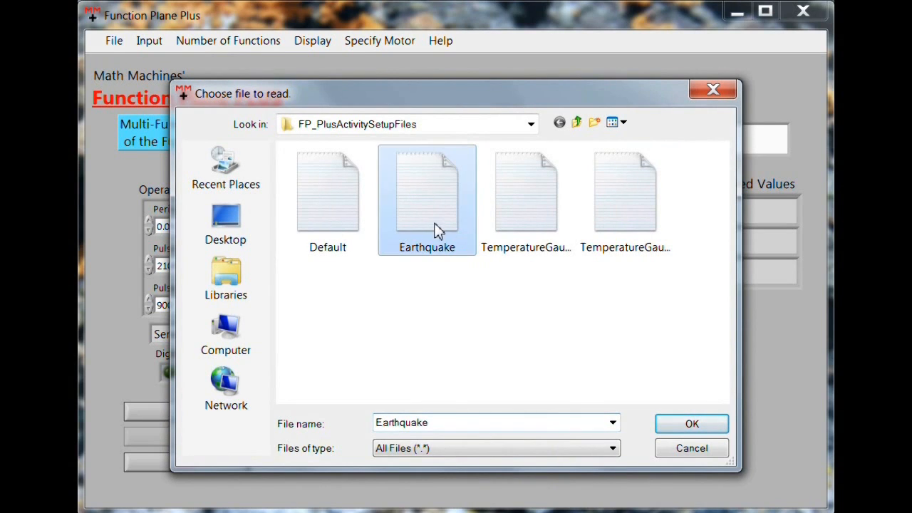
{"action": "left_click", "coordinate": [689, 424]}
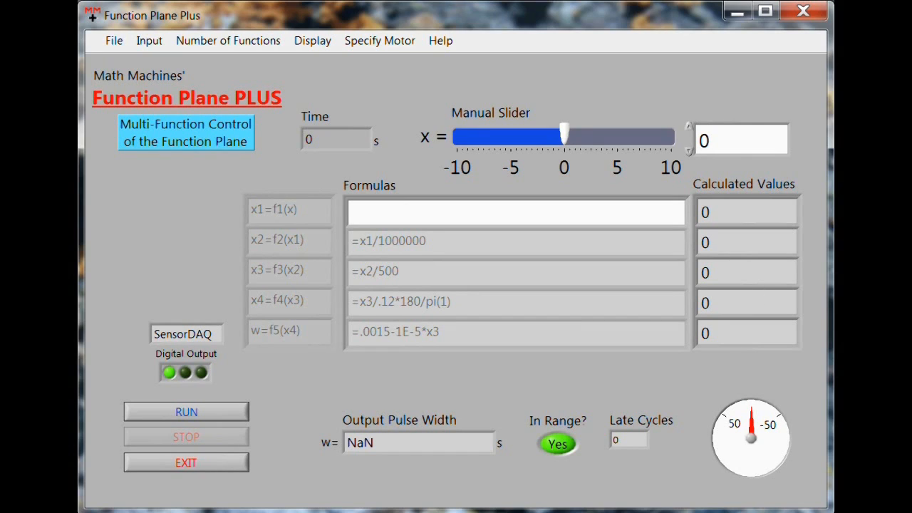
{"action": "mouse_move", "coordinate": [349, 276]}
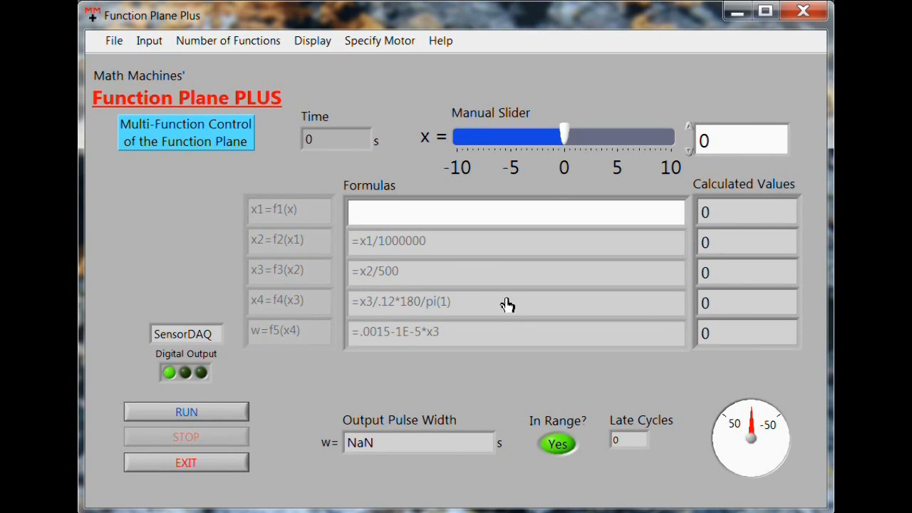
{"action": "mouse_move", "coordinate": [383, 351]}
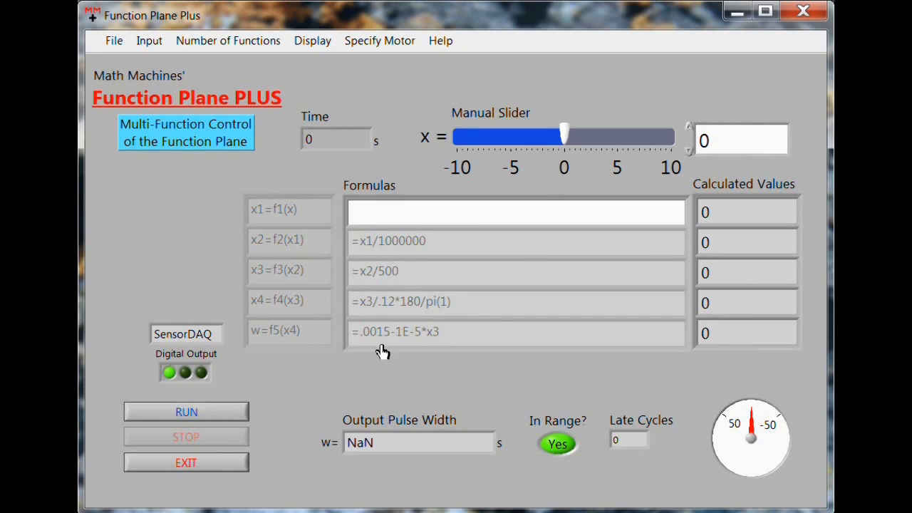
{"action": "mouse_move", "coordinate": [463, 348]}
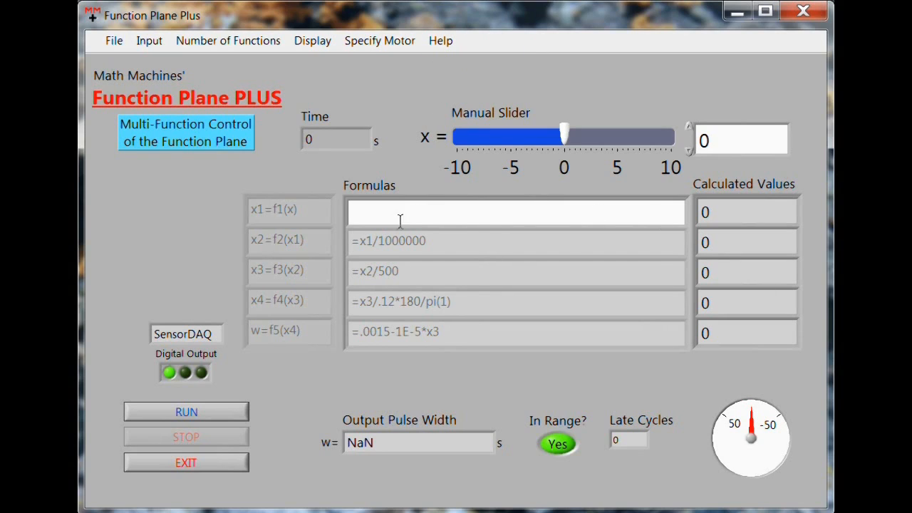
{"action": "mouse_move", "coordinate": [363, 216]}
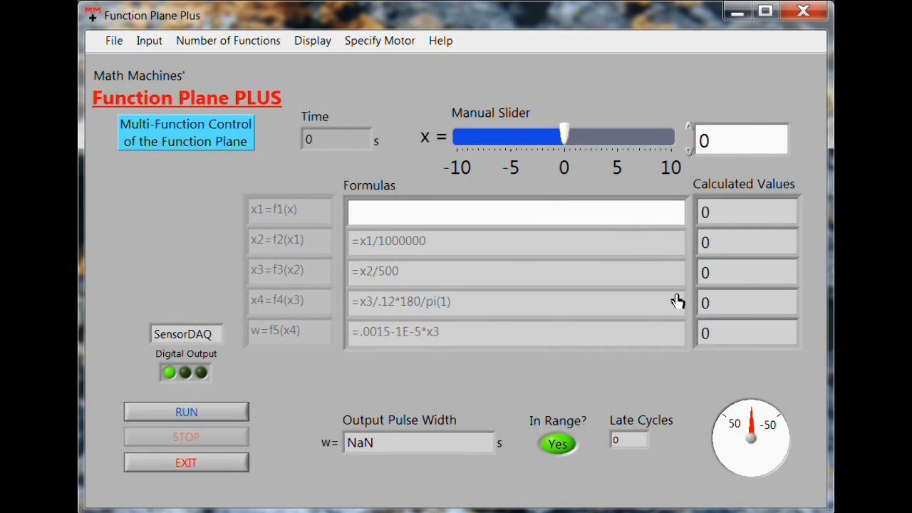
{"action": "mouse_move", "coordinate": [348, 228]}
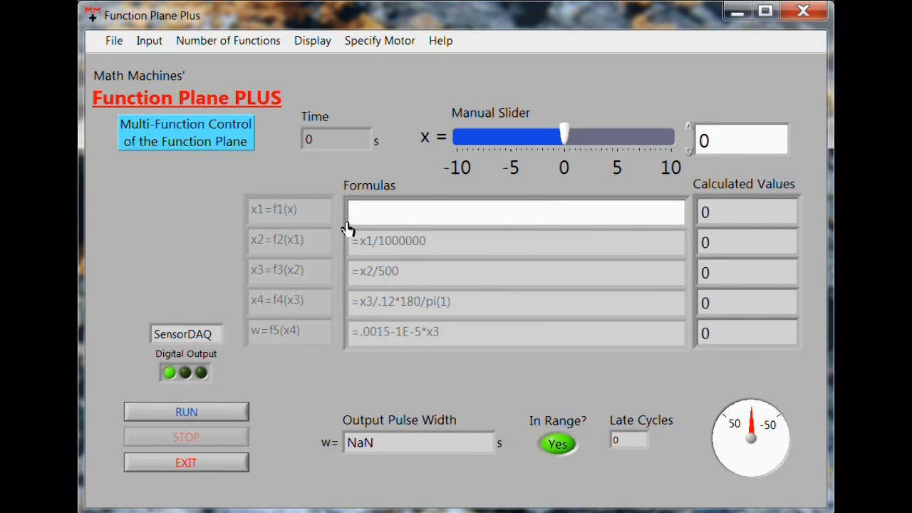
{"action": "mouse_move", "coordinate": [712, 230]}
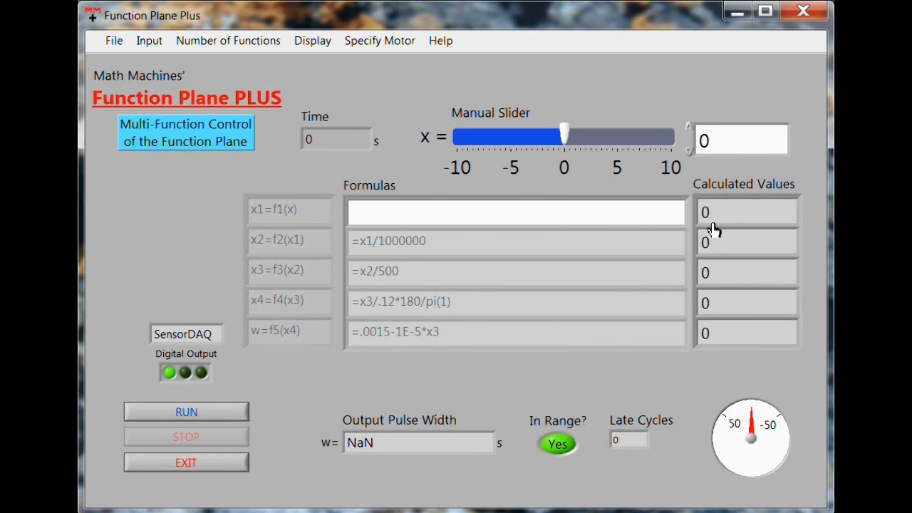
{"action": "left_click", "coordinate": [513, 211]}
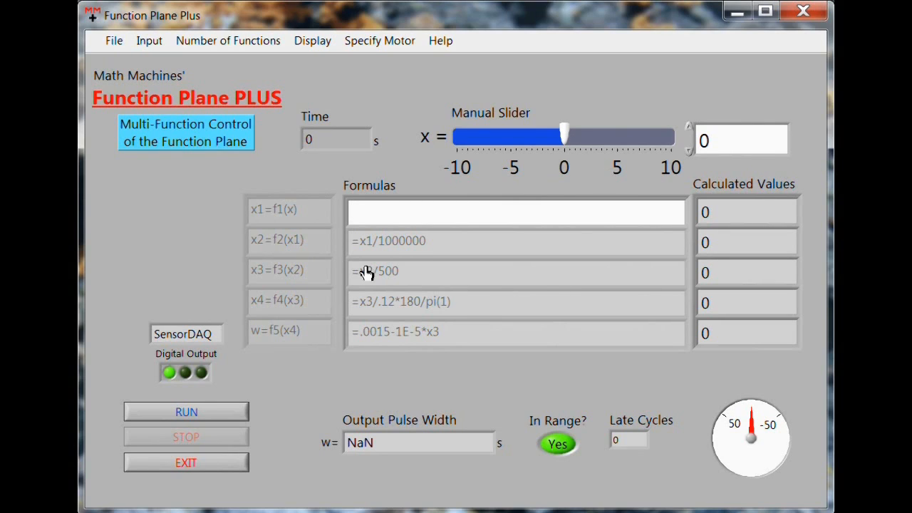
{"action": "mouse_move", "coordinate": [364, 262]}
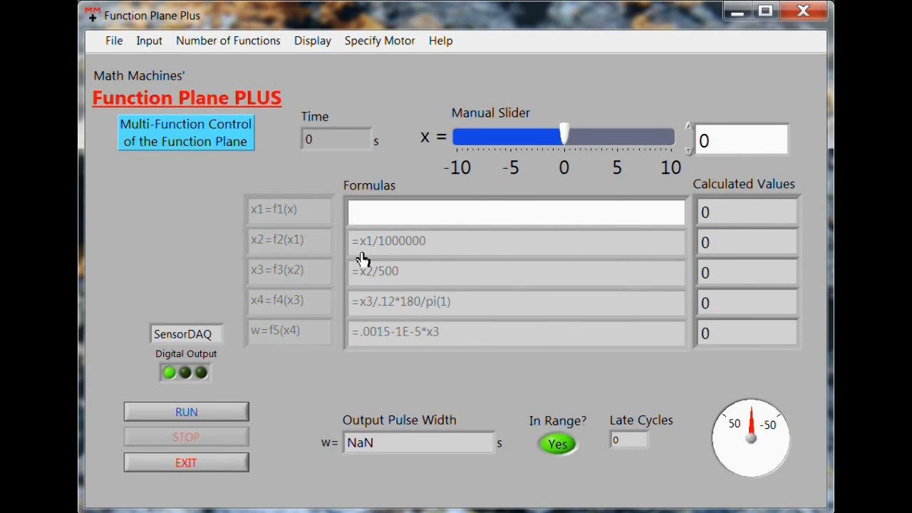
{"action": "mouse_move", "coordinate": [579, 302]}
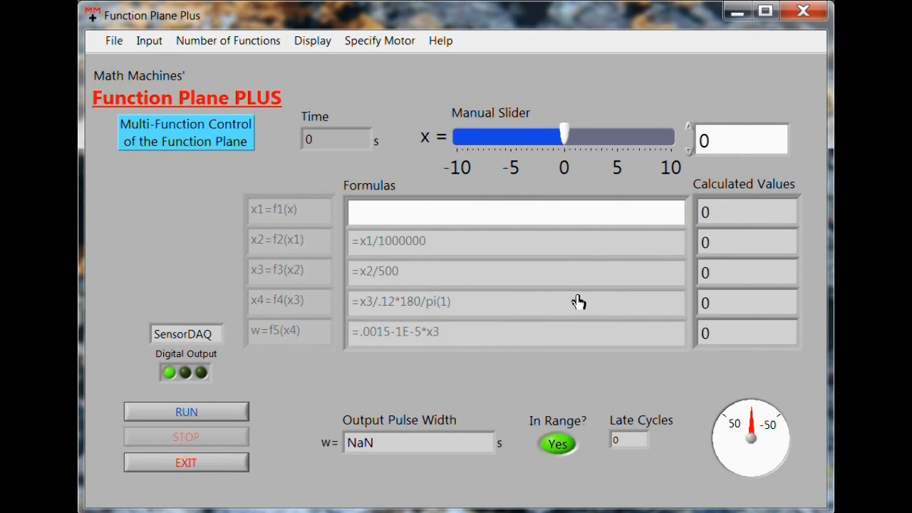
{"action": "mouse_move", "coordinate": [420, 243]}
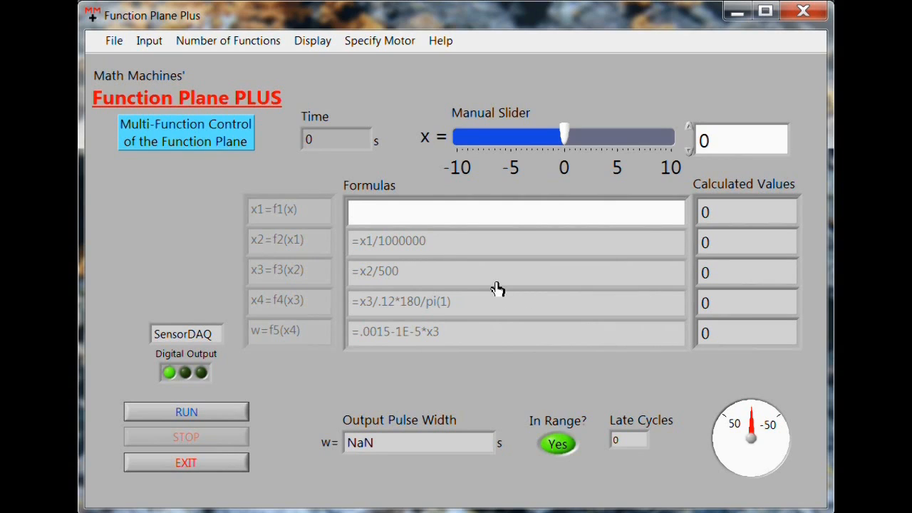
{"action": "mouse_move", "coordinate": [378, 245]}
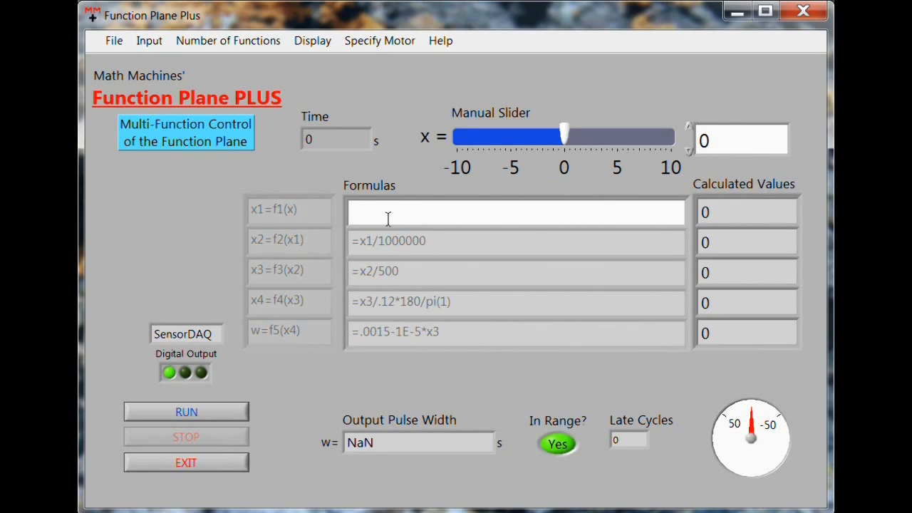
{"action": "mouse_move", "coordinate": [468, 256]}
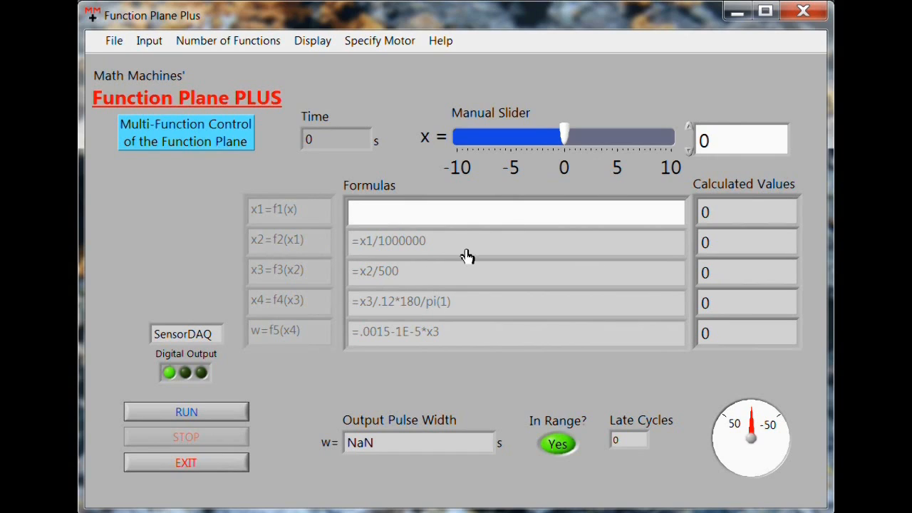
{"action": "mouse_move", "coordinate": [321, 251]}
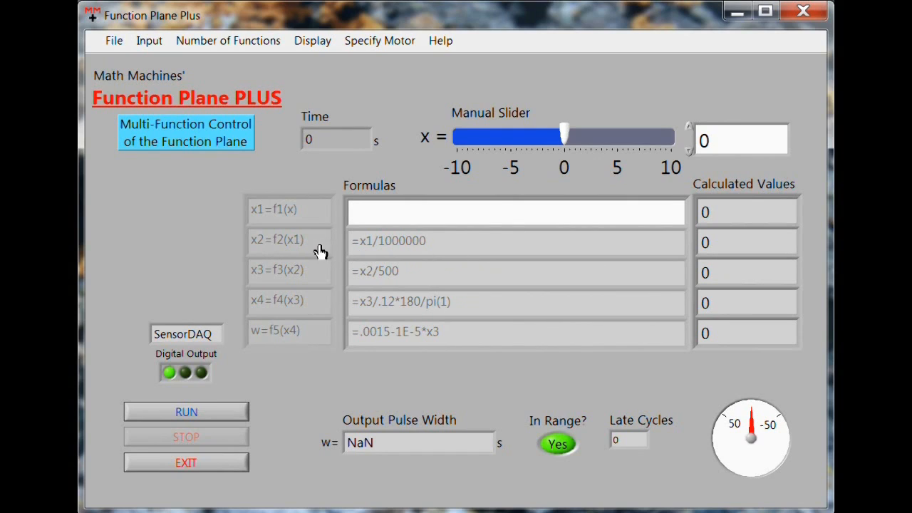
{"action": "mouse_move", "coordinate": [453, 242]}
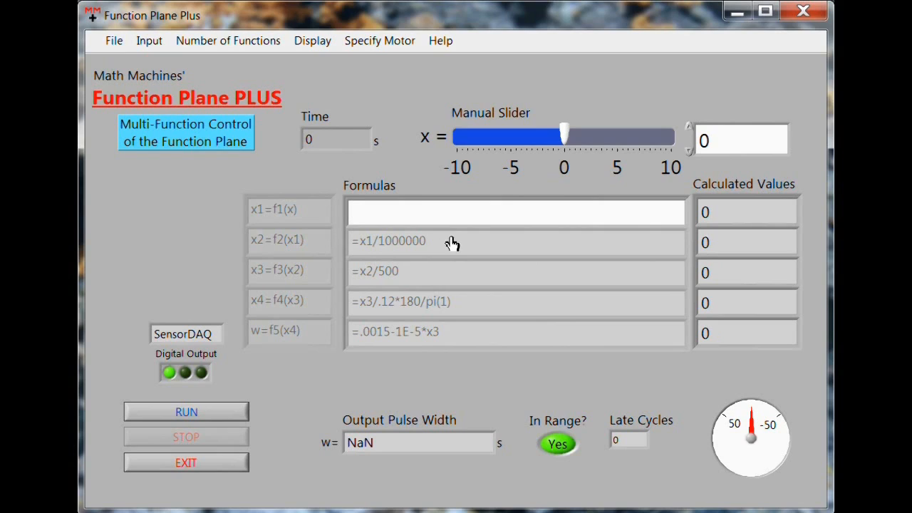
{"action": "mouse_move", "coordinate": [388, 291]}
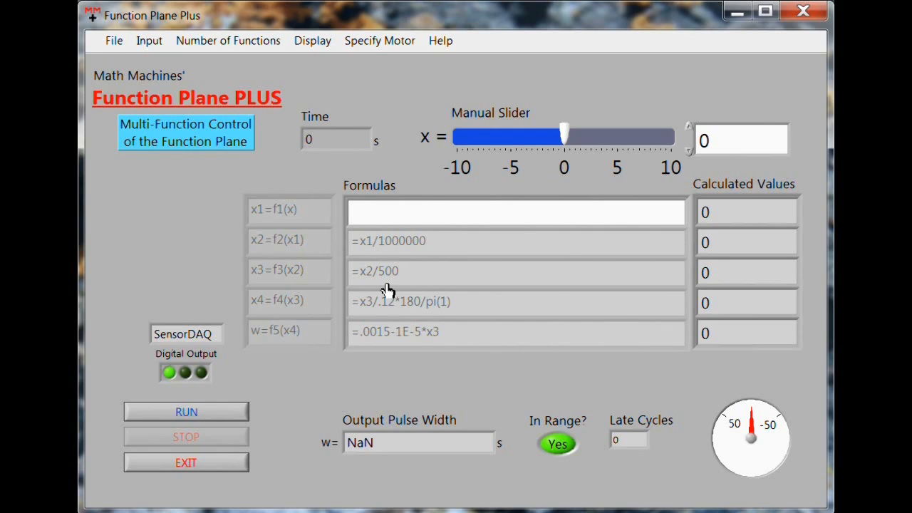
{"action": "mouse_move", "coordinate": [359, 285]}
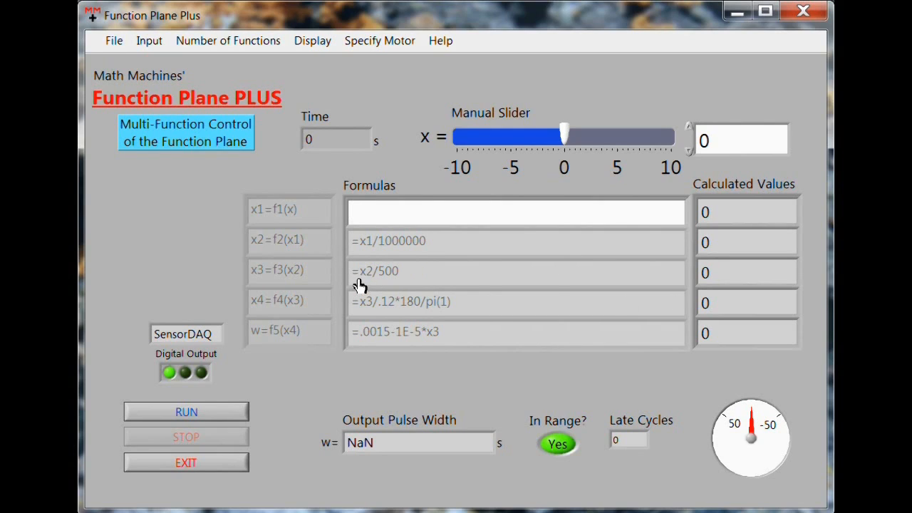
{"action": "mouse_move", "coordinate": [378, 287]}
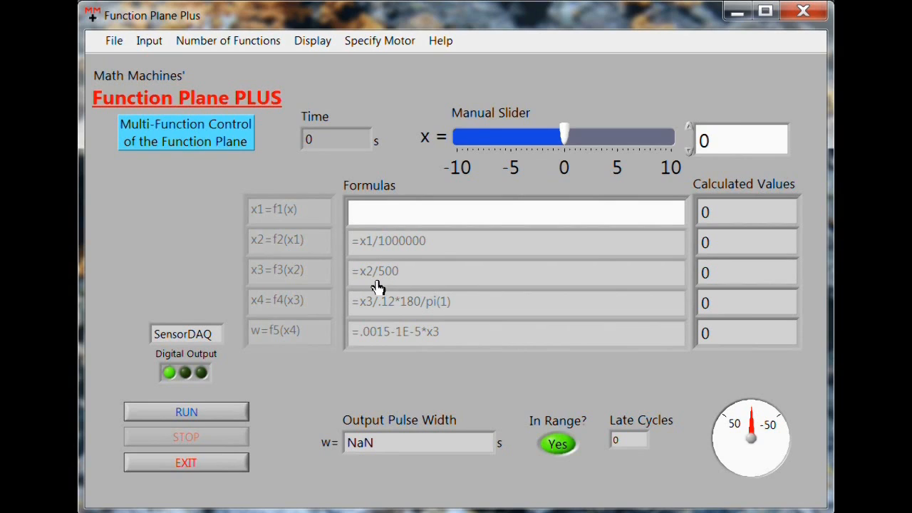
{"action": "mouse_move", "coordinate": [372, 278]}
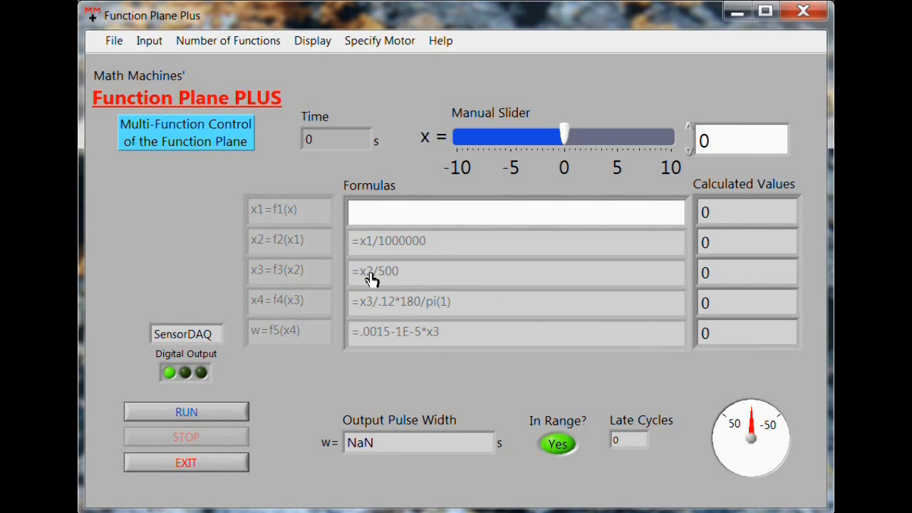
{"action": "mouse_move", "coordinate": [385, 253]}
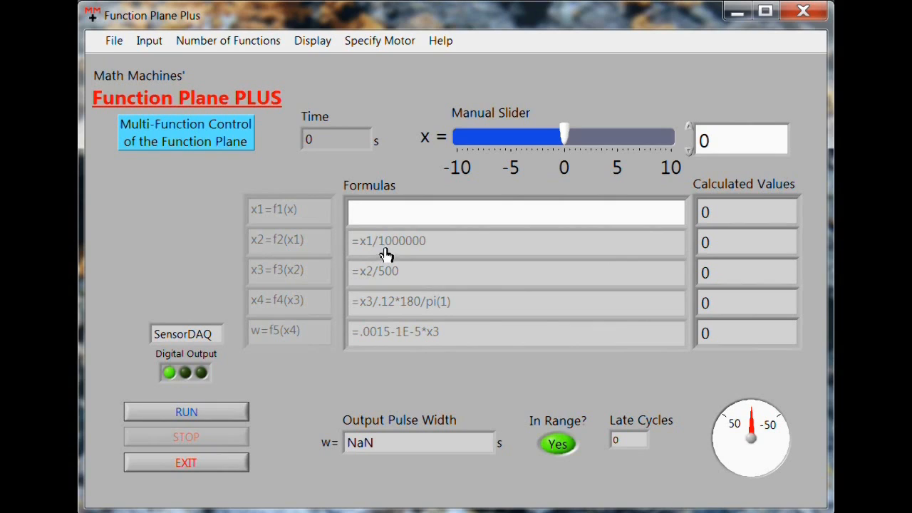
{"action": "mouse_move", "coordinate": [349, 273]}
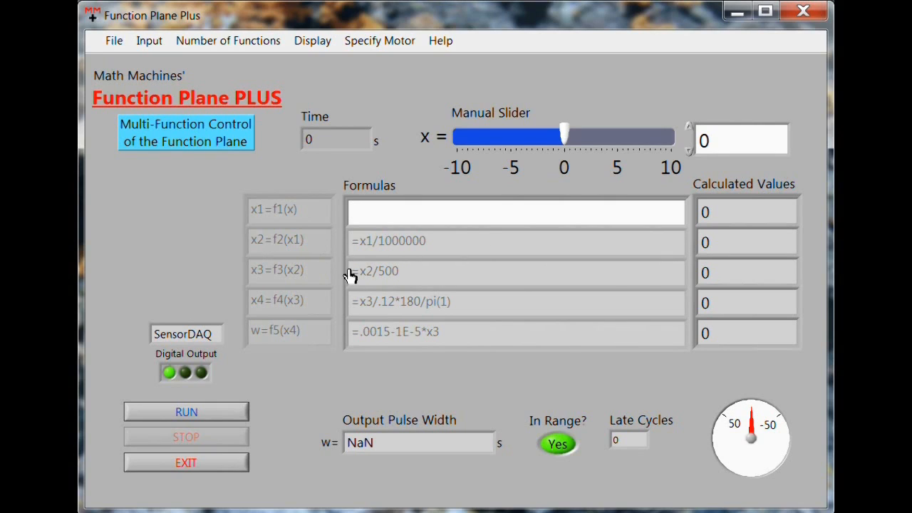
{"action": "mouse_move", "coordinate": [393, 291]}
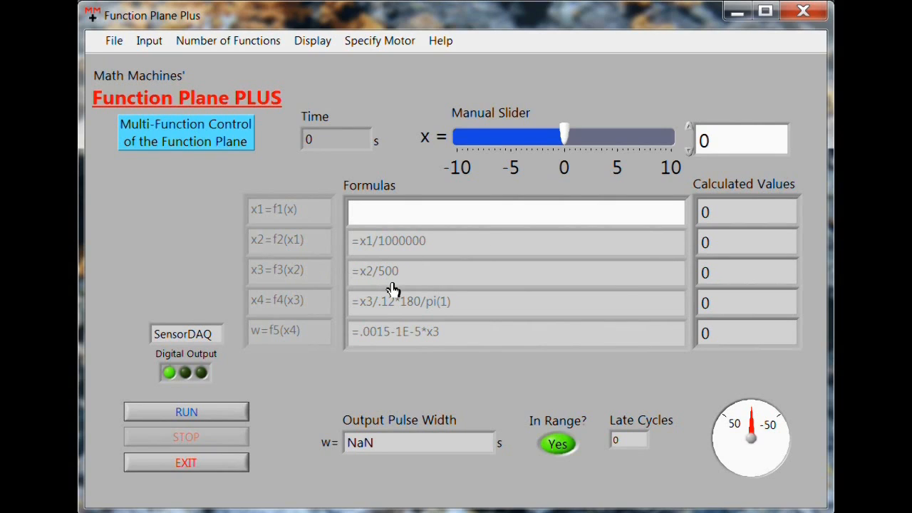
{"action": "mouse_move", "coordinate": [463, 317]}
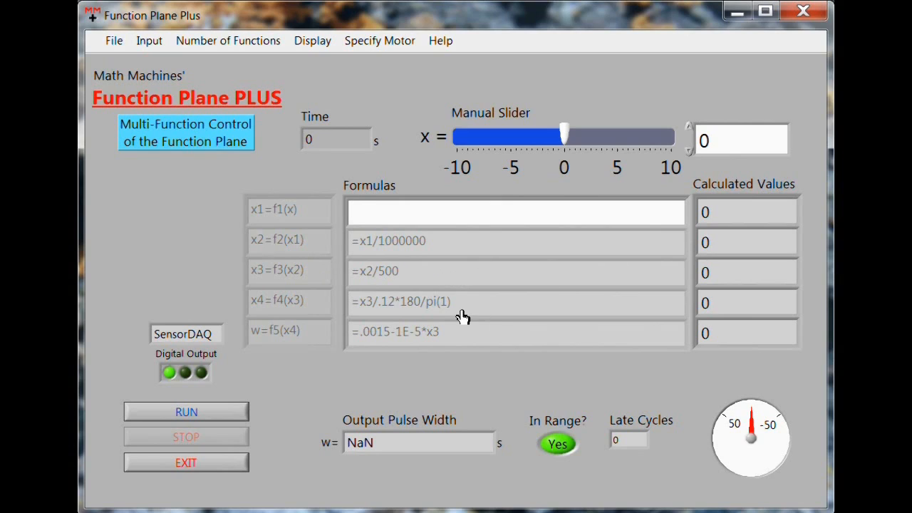
{"action": "mouse_move", "coordinate": [431, 298]}
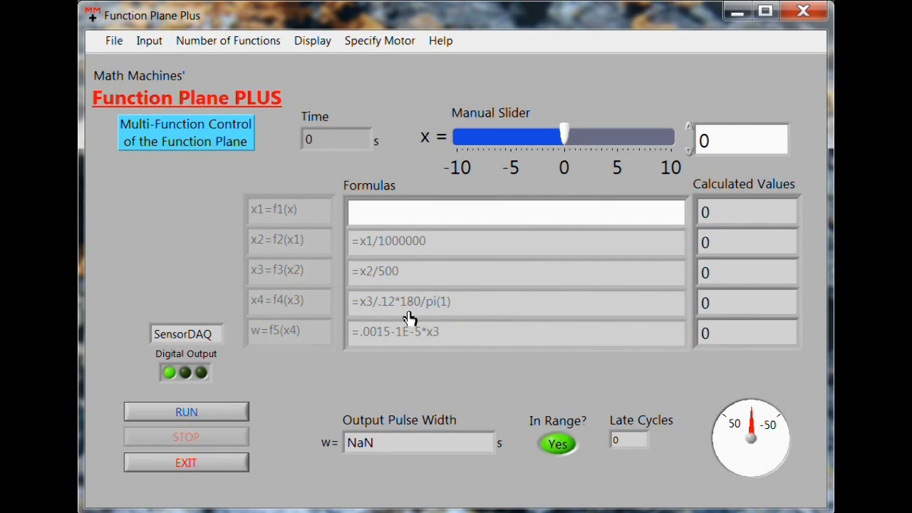
{"action": "mouse_move", "coordinate": [422, 312]}
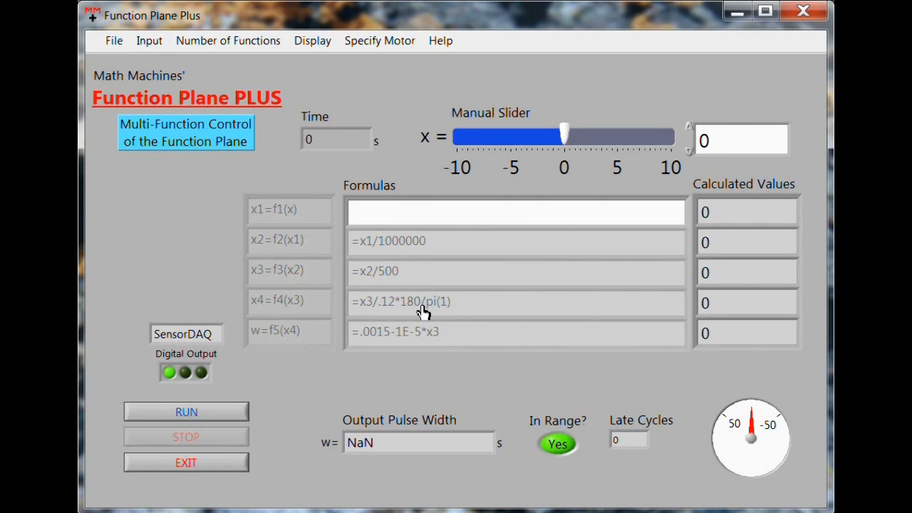
{"action": "mouse_move", "coordinate": [367, 317]}
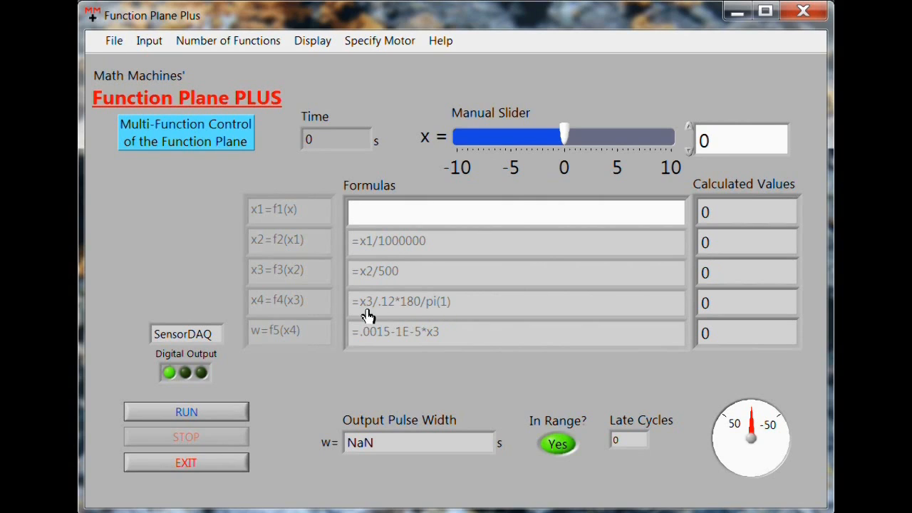
{"action": "mouse_move", "coordinate": [385, 313]}
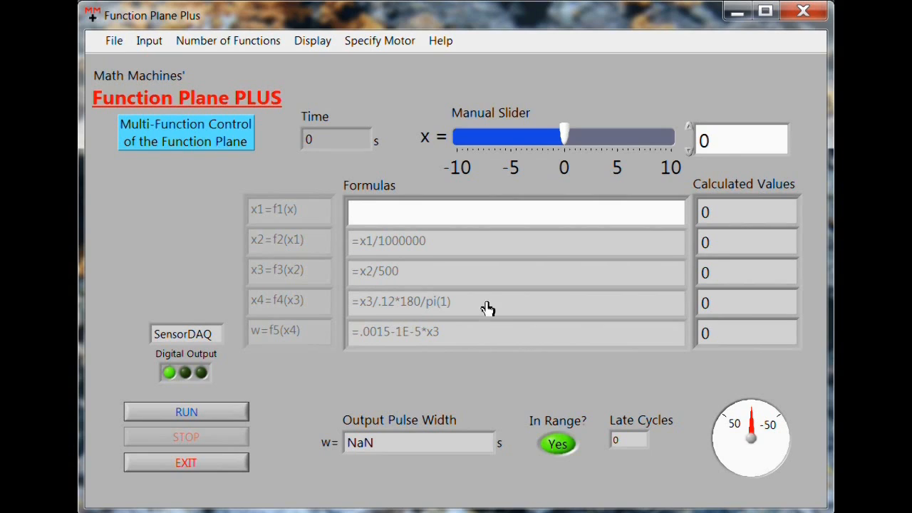
{"action": "mouse_move", "coordinate": [336, 351]}
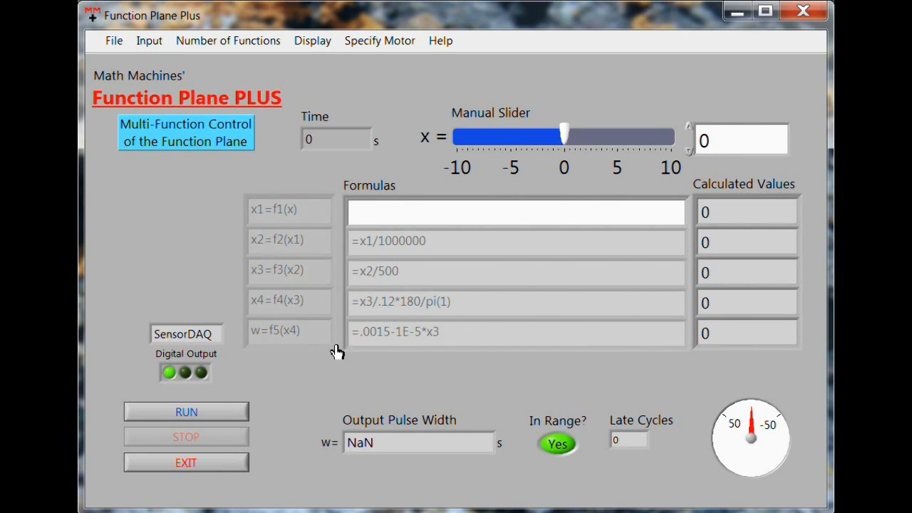
{"action": "mouse_move", "coordinate": [328, 342]}
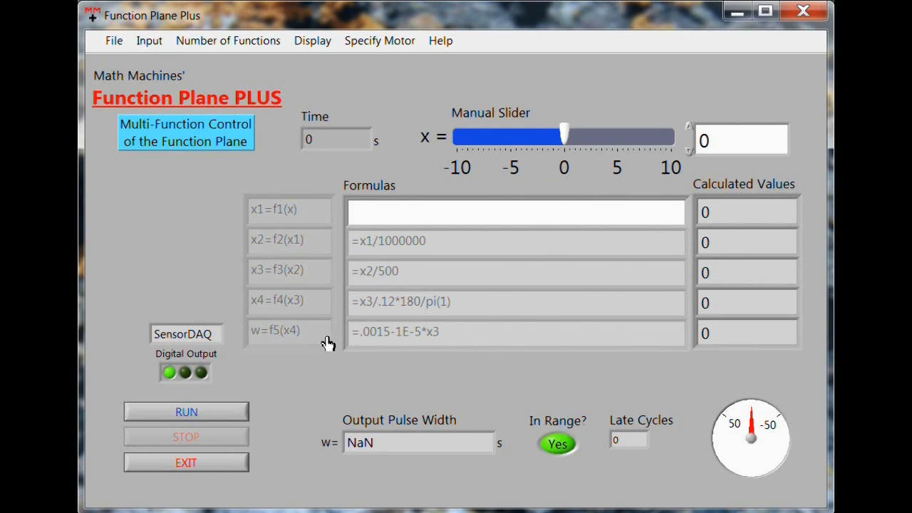
{"action": "mouse_move", "coordinate": [675, 349]}
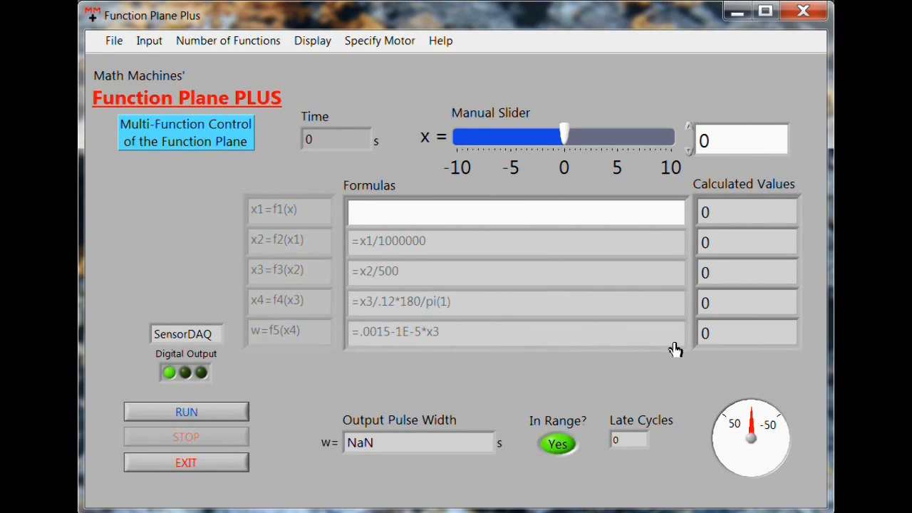
{"action": "mouse_move", "coordinate": [376, 352]}
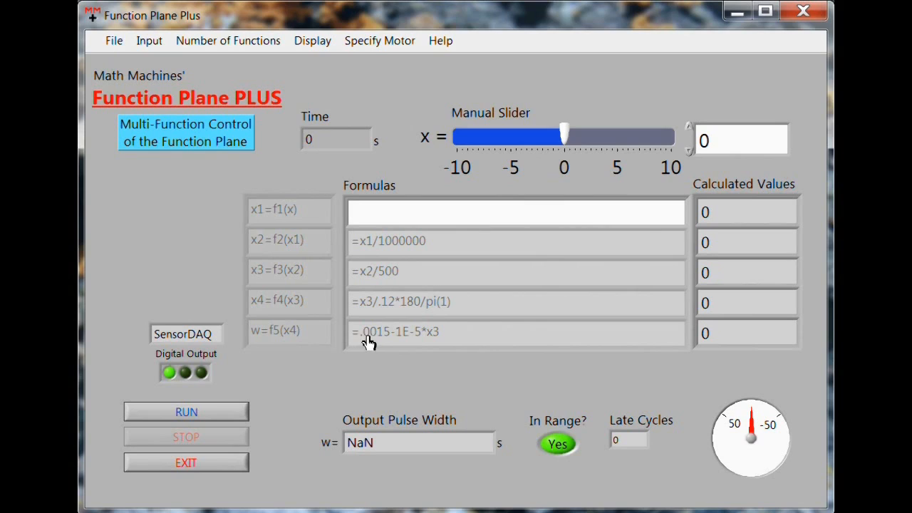
{"action": "mouse_move", "coordinate": [588, 339]}
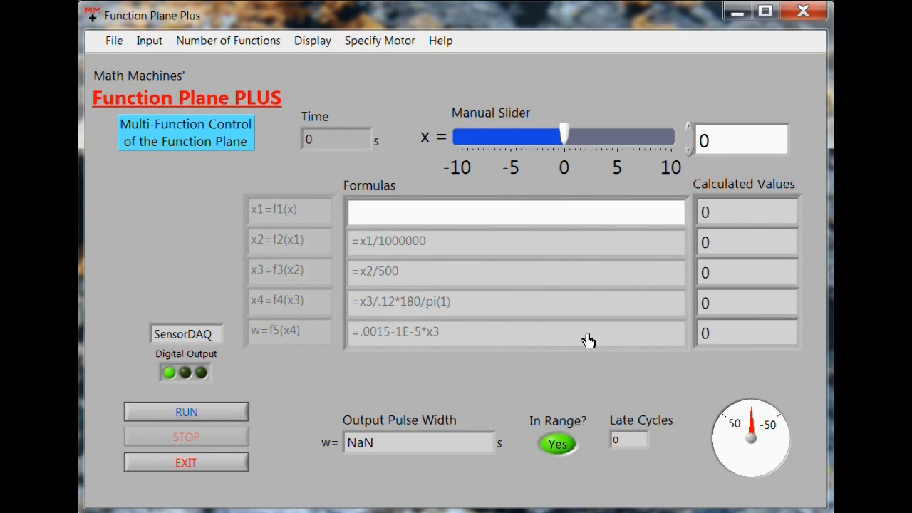
{"action": "mouse_move", "coordinate": [416, 342]}
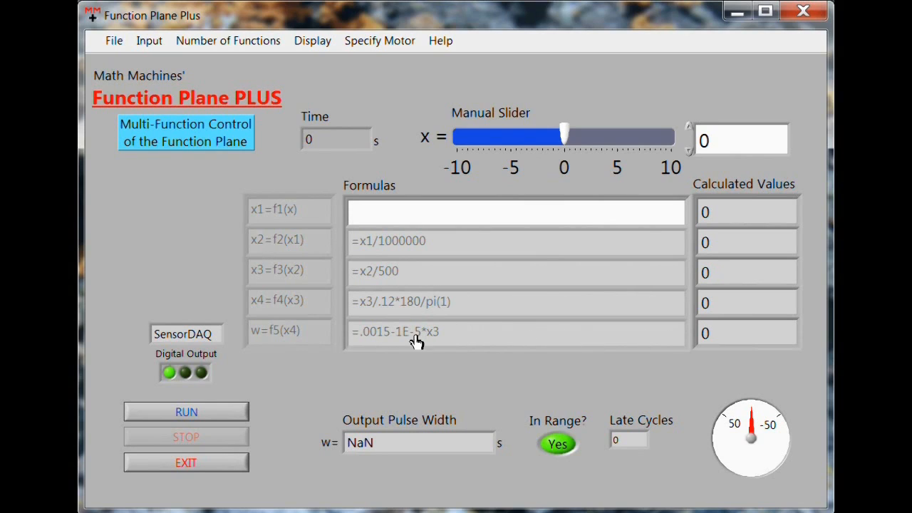
{"action": "mouse_move", "coordinate": [370, 339]}
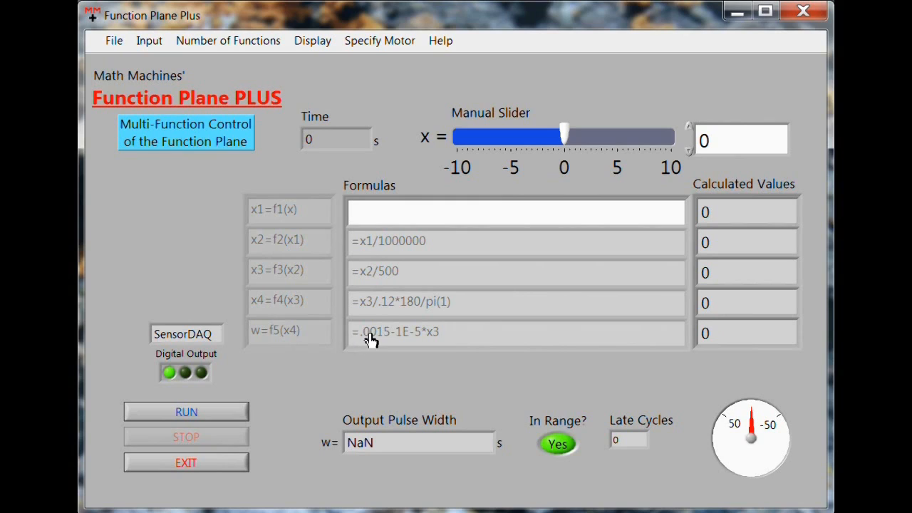
{"action": "mouse_move", "coordinate": [360, 341]}
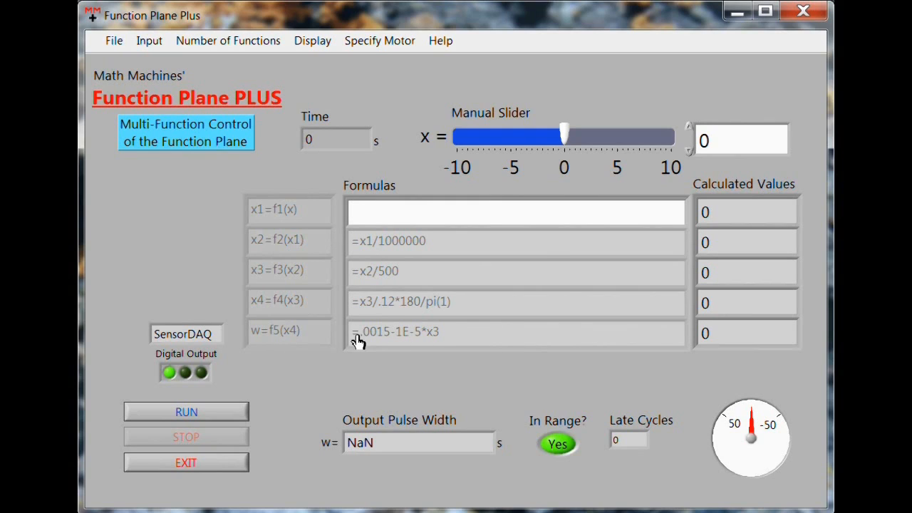
{"action": "mouse_move", "coordinate": [390, 340]}
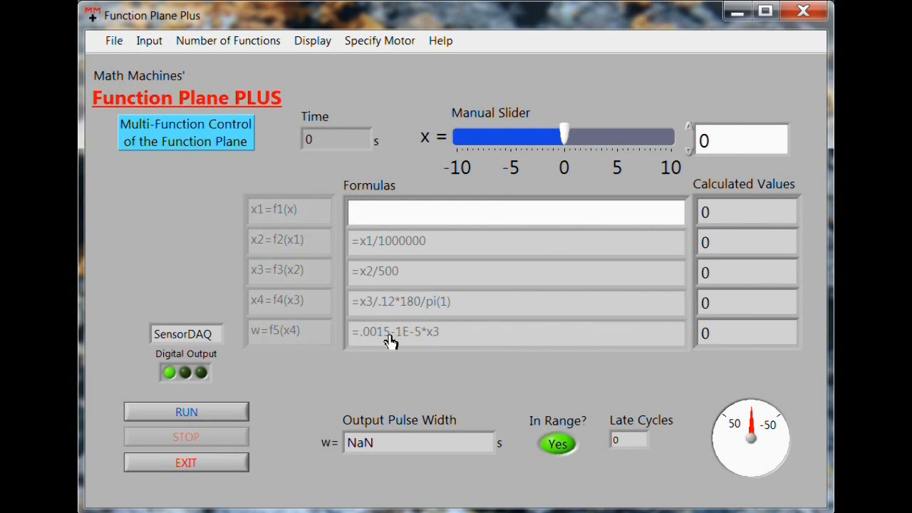
{"action": "mouse_move", "coordinate": [671, 342]}
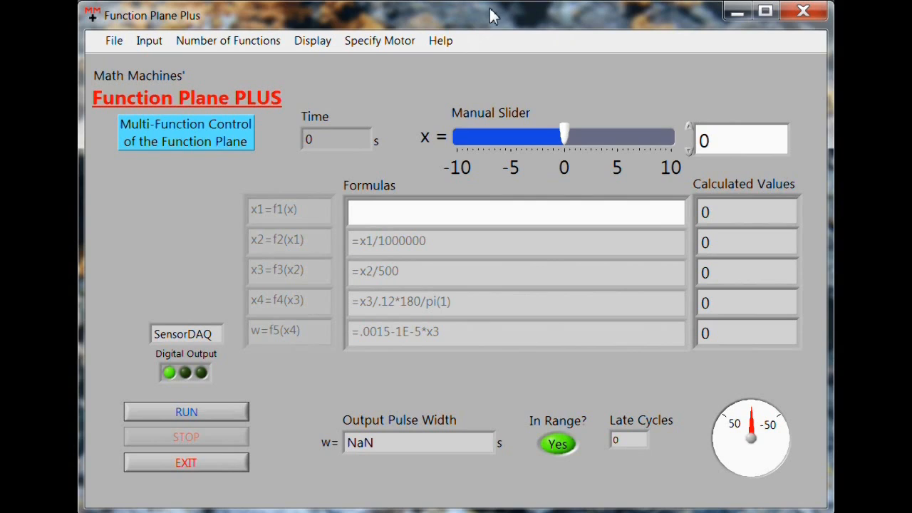
{"action": "mouse_move", "coordinate": [438, 28]}
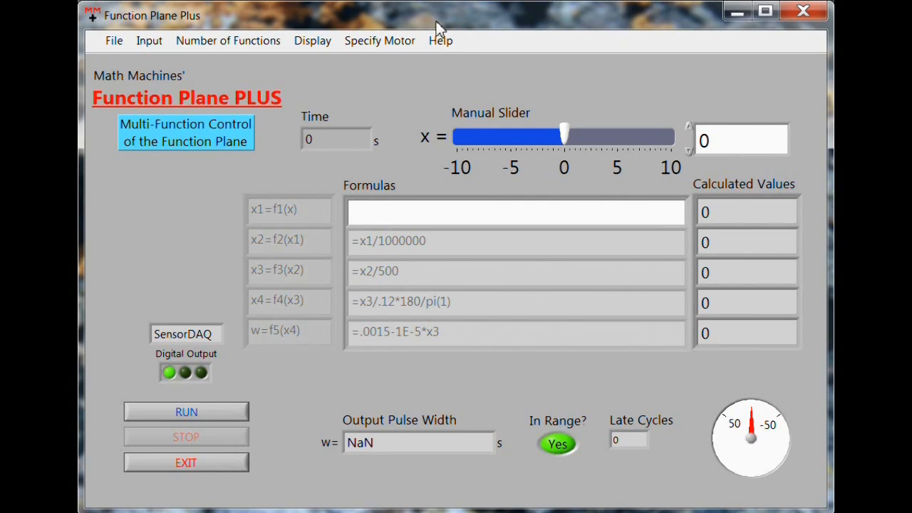
{"action": "mouse_move", "coordinate": [381, 510]}
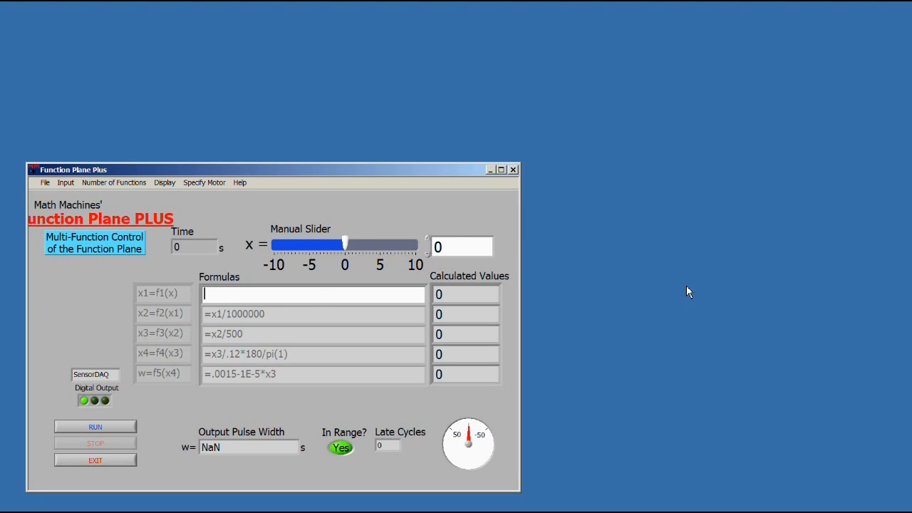
Step: Enter =10^x as the f1 formula and run the Earthquake function chain
{"action": "type", "text": "="}
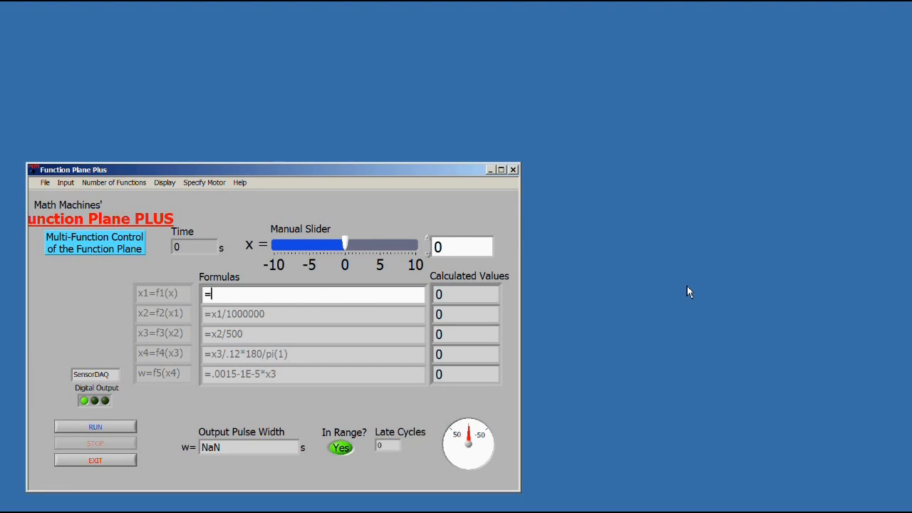
{"action": "type", "text": "10^"}
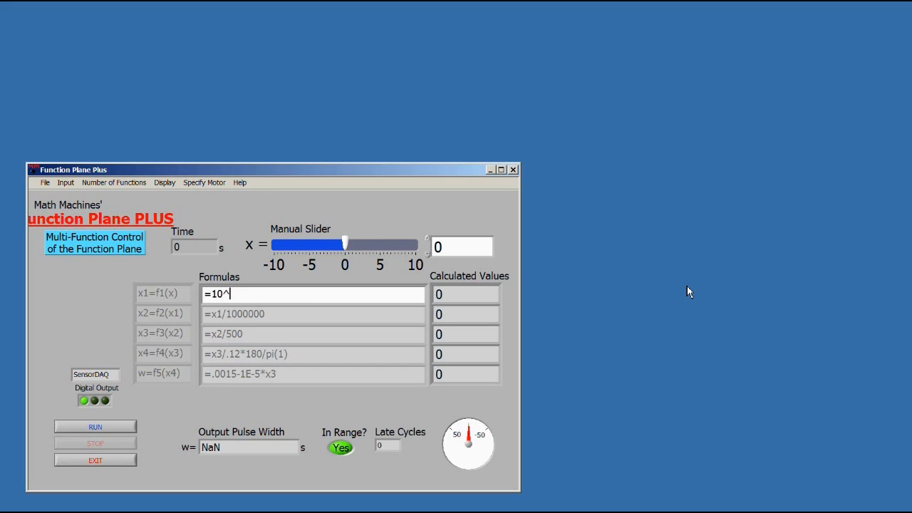
{"action": "type", "text": "x"}
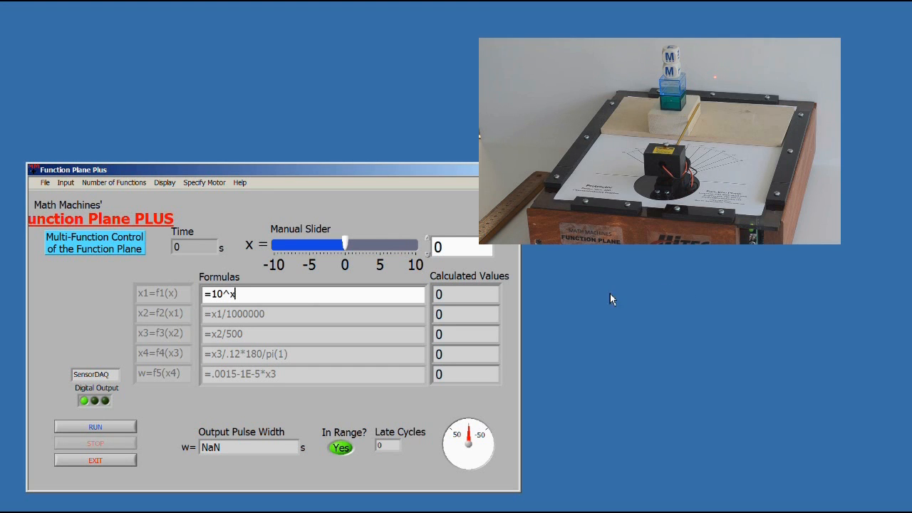
{"action": "left_click", "coordinate": [94, 426]}
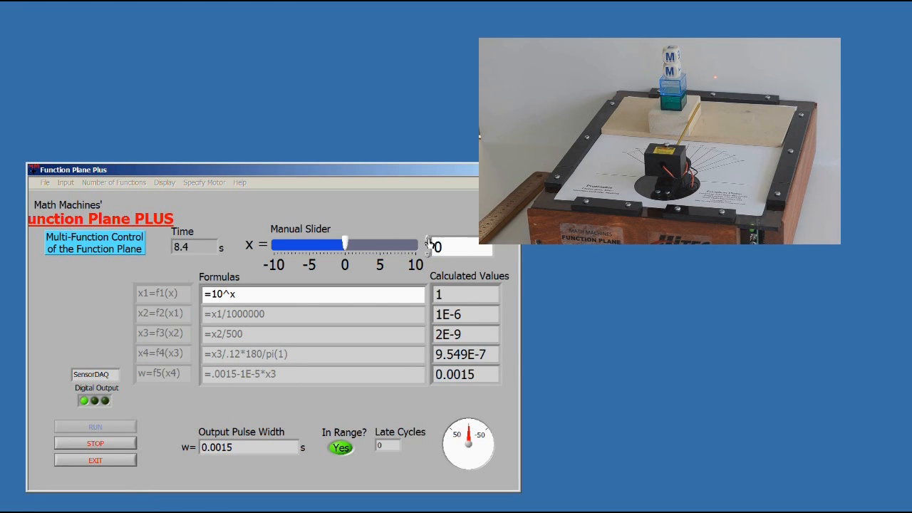
Step: Raise the manual slider input x from 0 through 2 to 4 so f1 reaches 1E+4
{"action": "left_click_drag", "start_coordinate": [349, 243], "coordinate": [359, 244]}
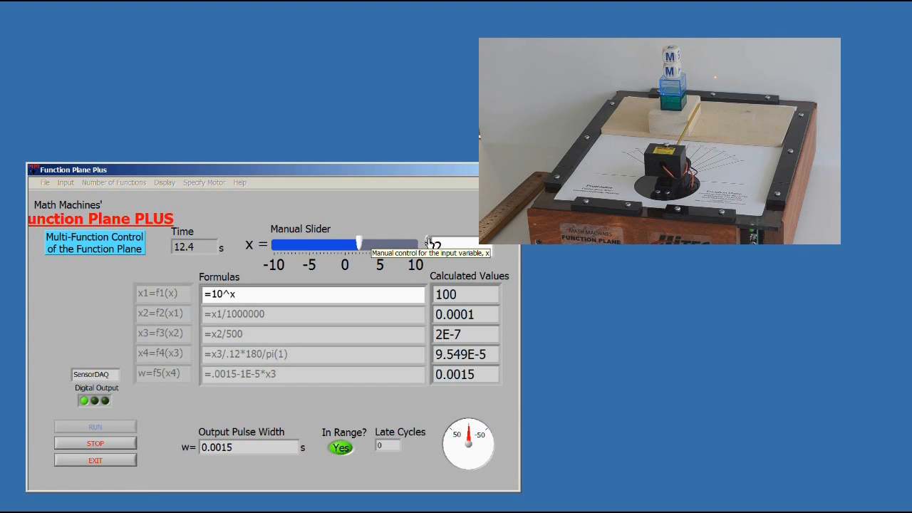
{"action": "left_click_drag", "start_coordinate": [359, 245], "coordinate": [368, 245]}
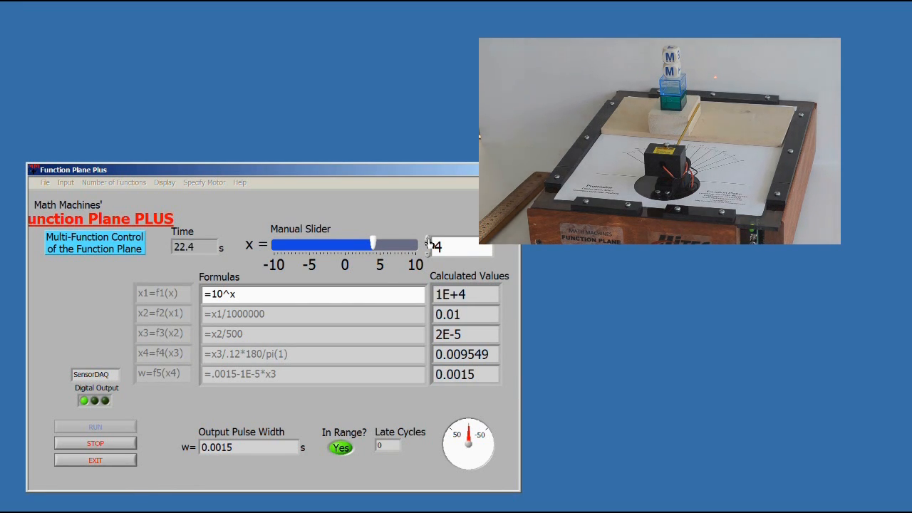
{"action": "left_click_drag", "start_coordinate": [382, 245], "coordinate": [378, 246]}
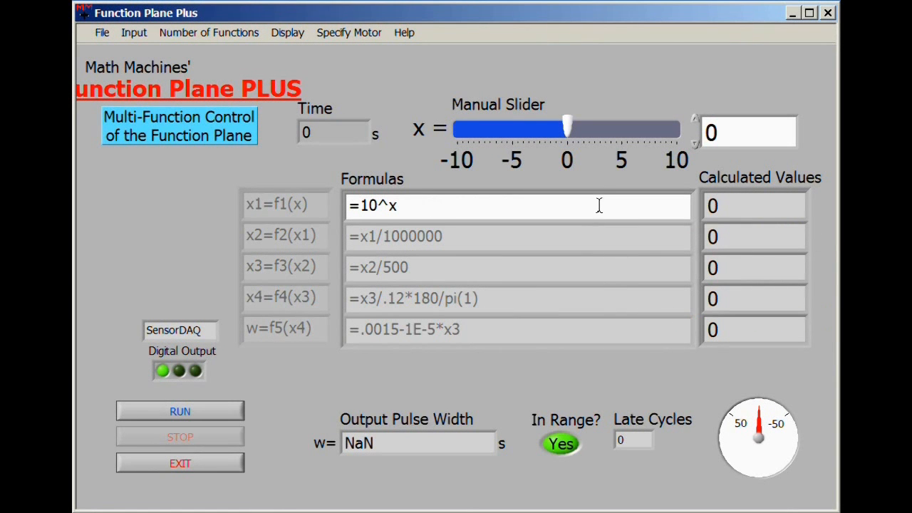
{"action": "mouse_move", "coordinate": [541, 241]}
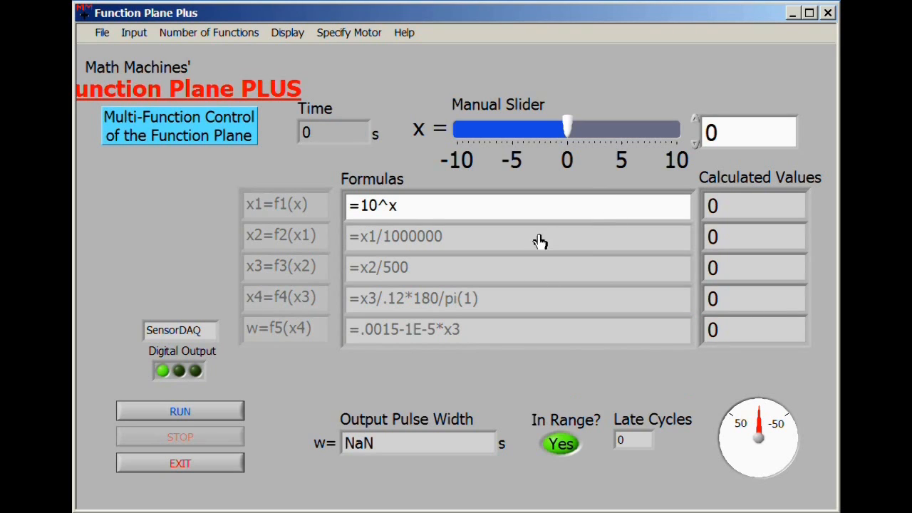
{"action": "mouse_move", "coordinate": [208, 33]}
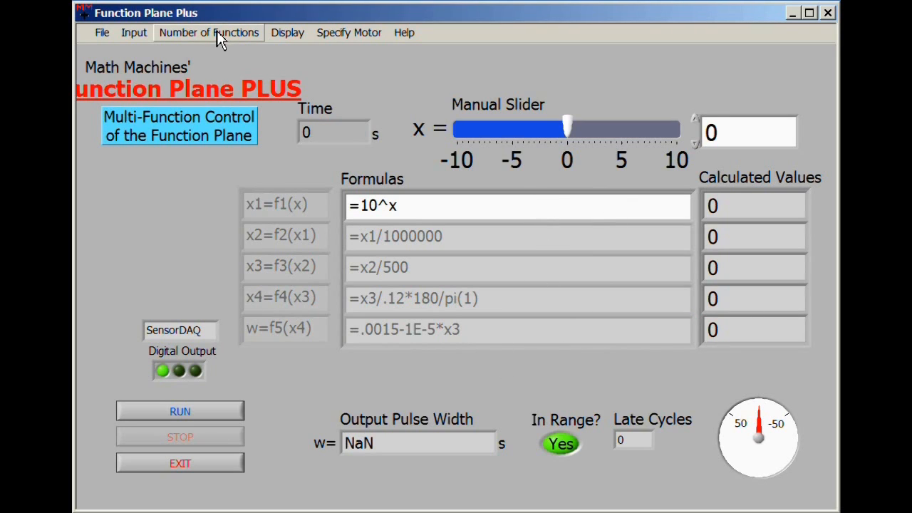
{"action": "mouse_move", "coordinate": [208, 32]}
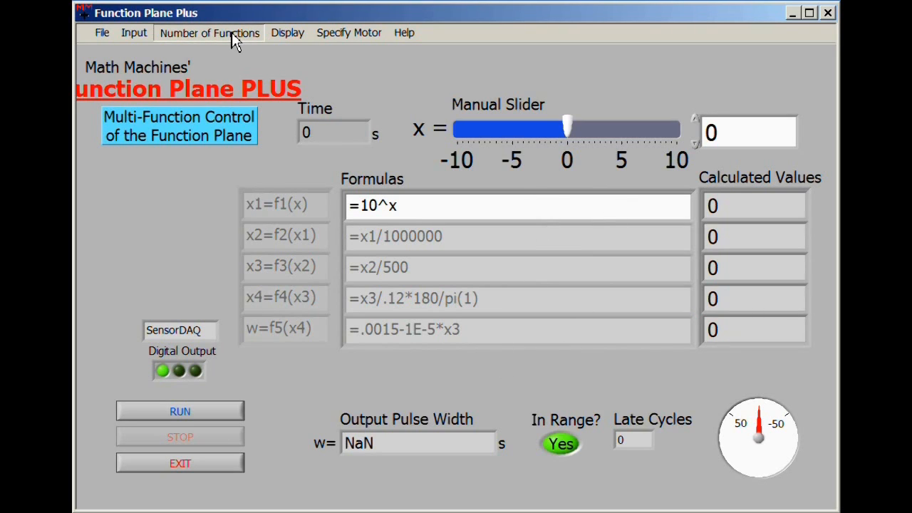
{"action": "mouse_move", "coordinate": [199, 100]}
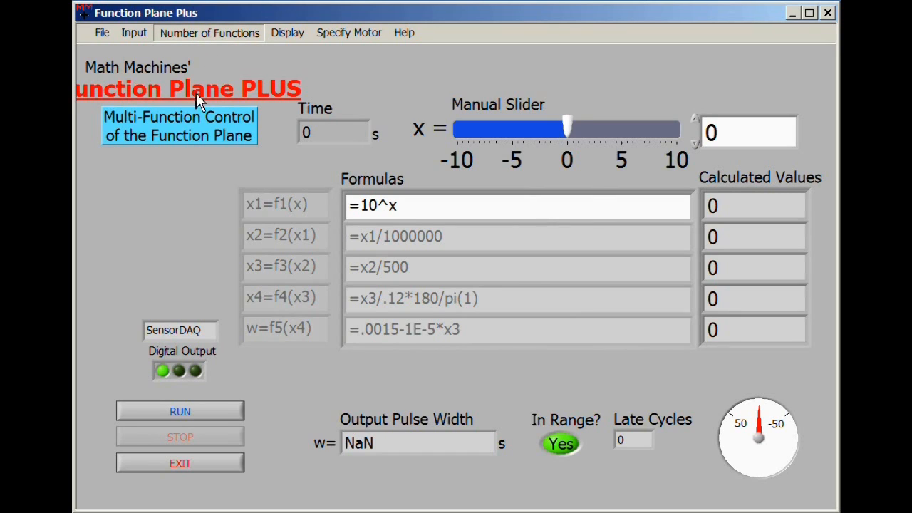
Step: Reduce the chain to 3 then 1 function, then choose calculating w in the w_f(x) sub-vi
{"action": "left_click", "coordinate": [208, 33]}
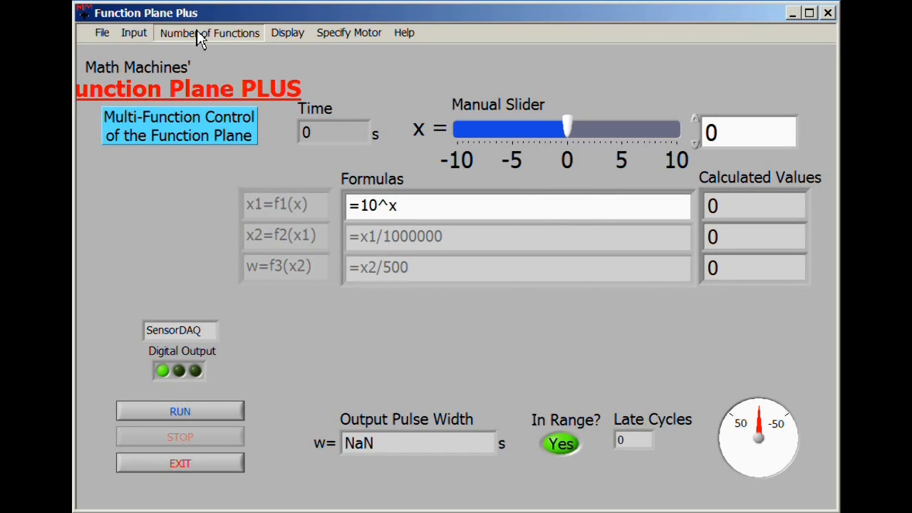
{"action": "left_click", "coordinate": [208, 33]}
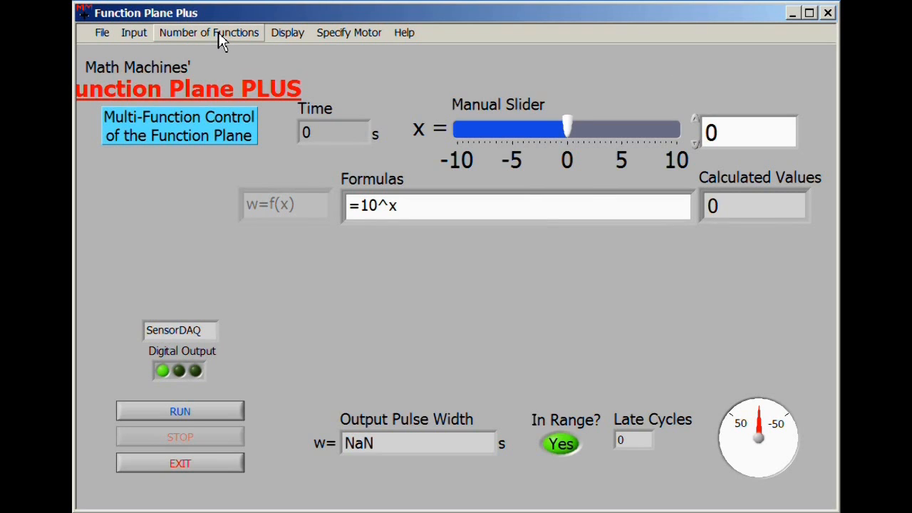
{"action": "left_click", "coordinate": [208, 33]}
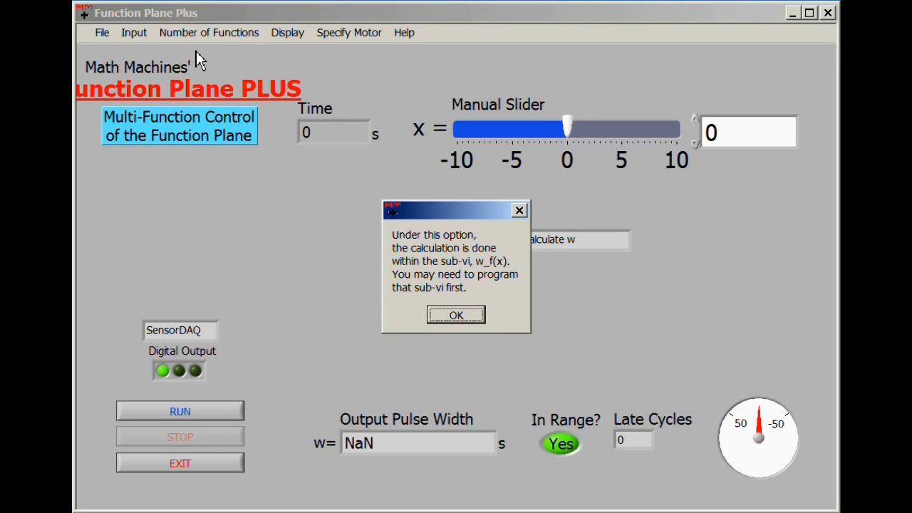
{"action": "mouse_move", "coordinate": [693, 259]}
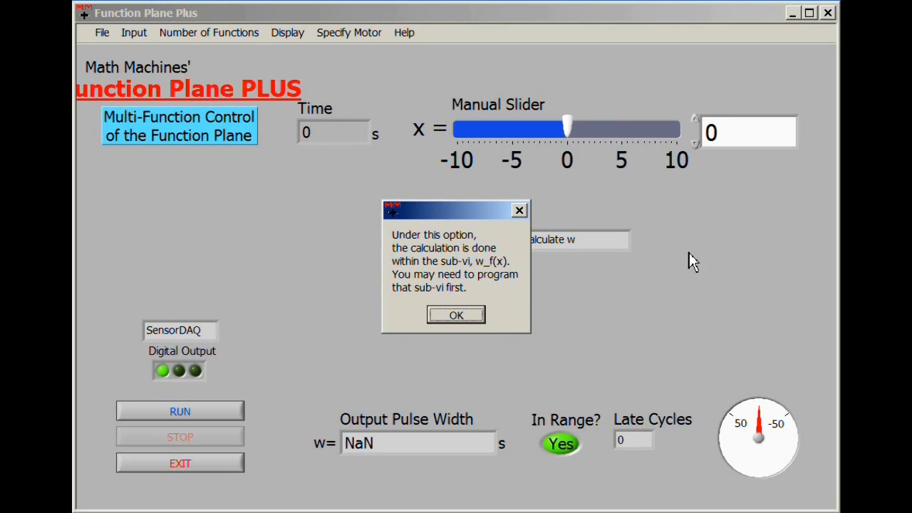
{"action": "mouse_move", "coordinate": [691, 319]}
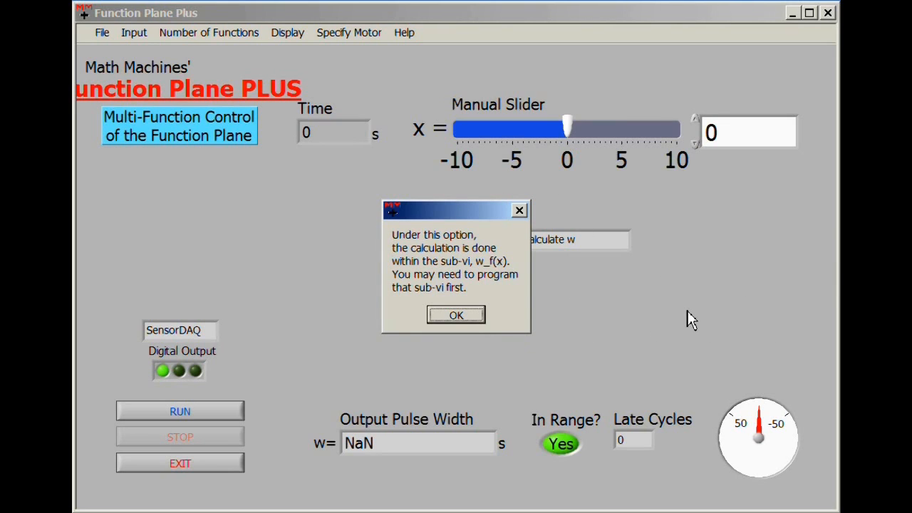
{"action": "mouse_move", "coordinate": [492, 347]}
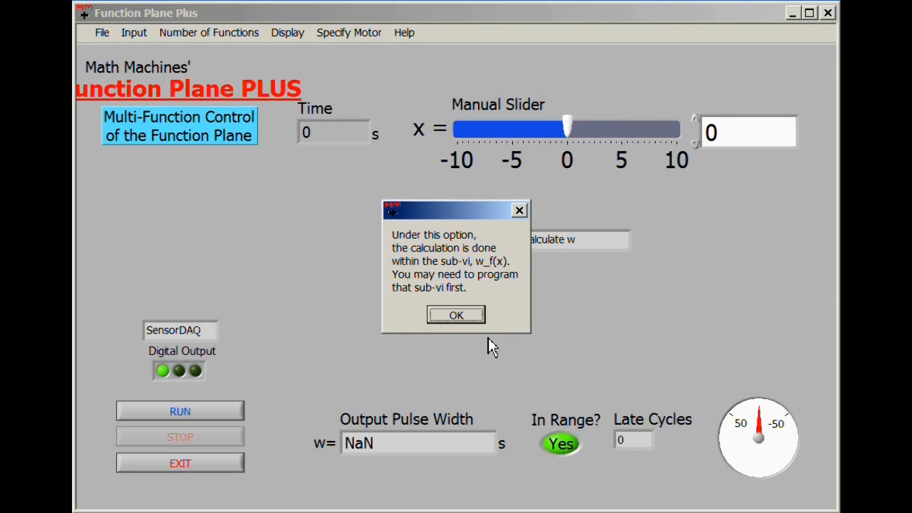